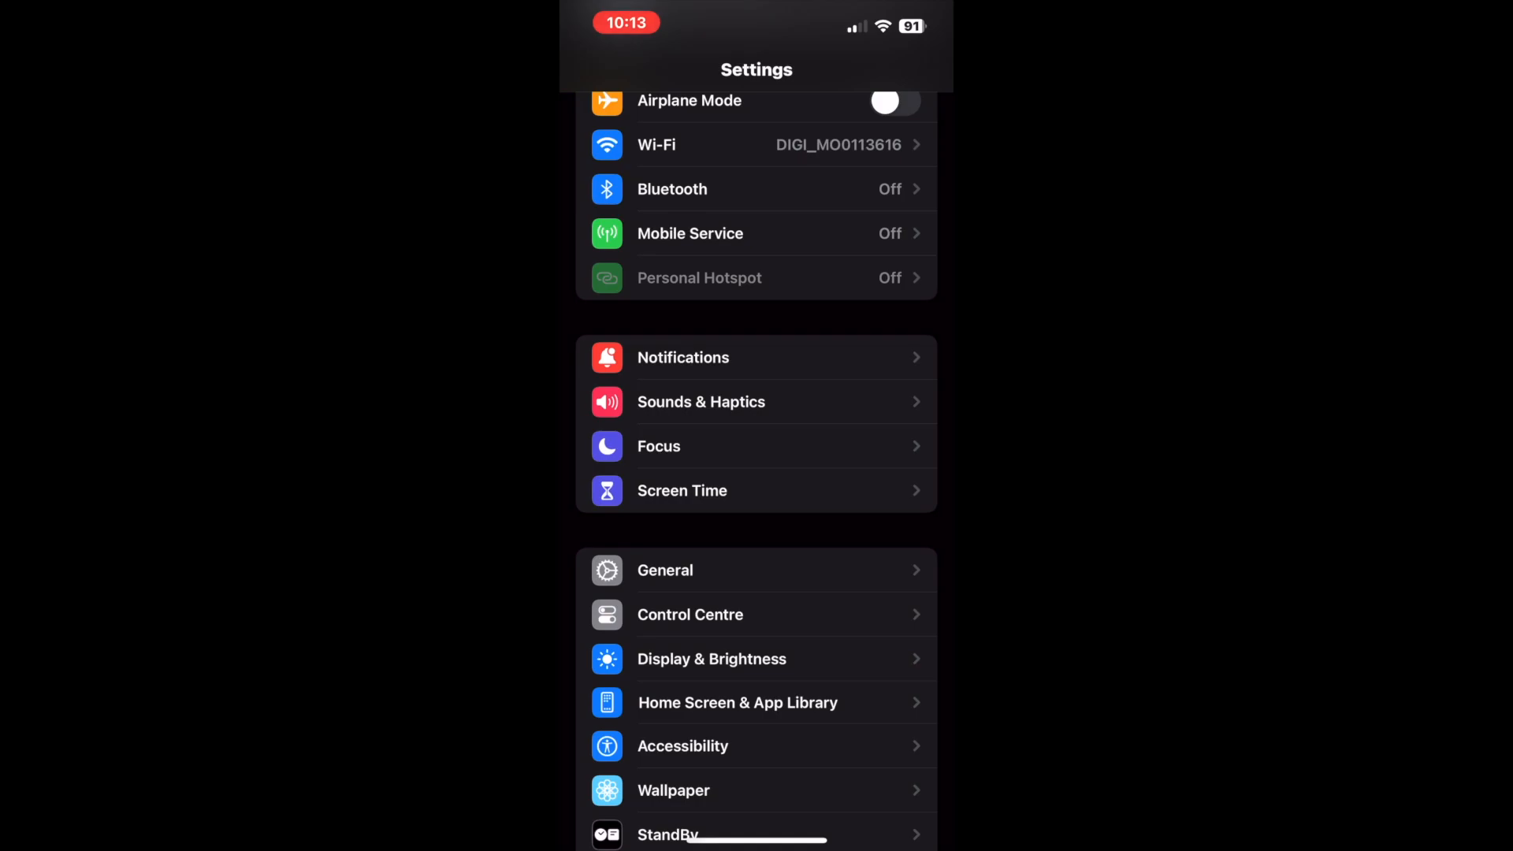
# Go to Accessibility > Personal Voice and start creating a new Personal Voice
pyautogui.click(682, 745)
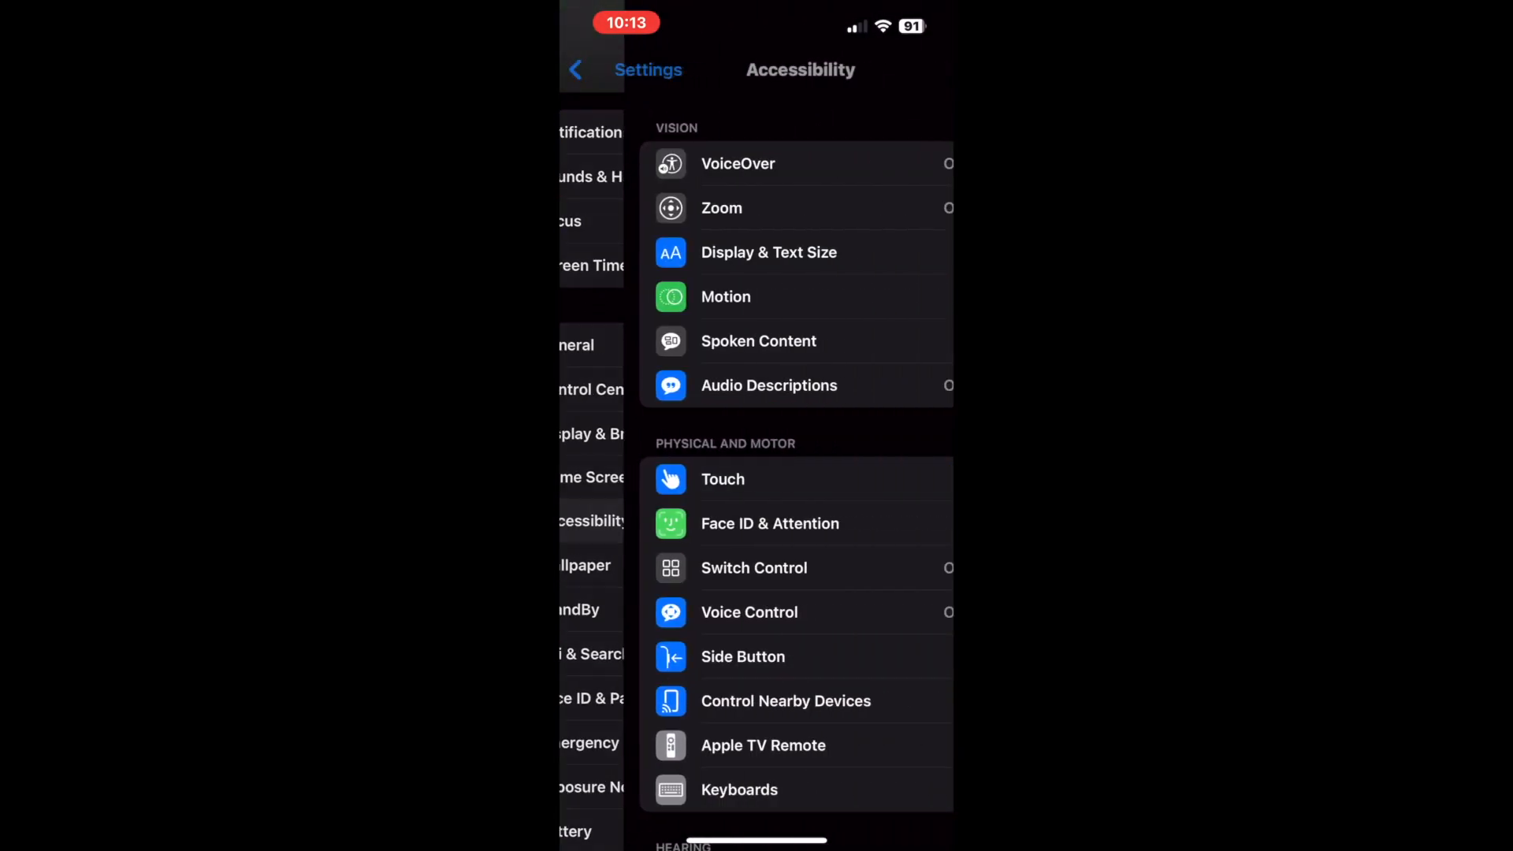
pyautogui.scroll(-3)
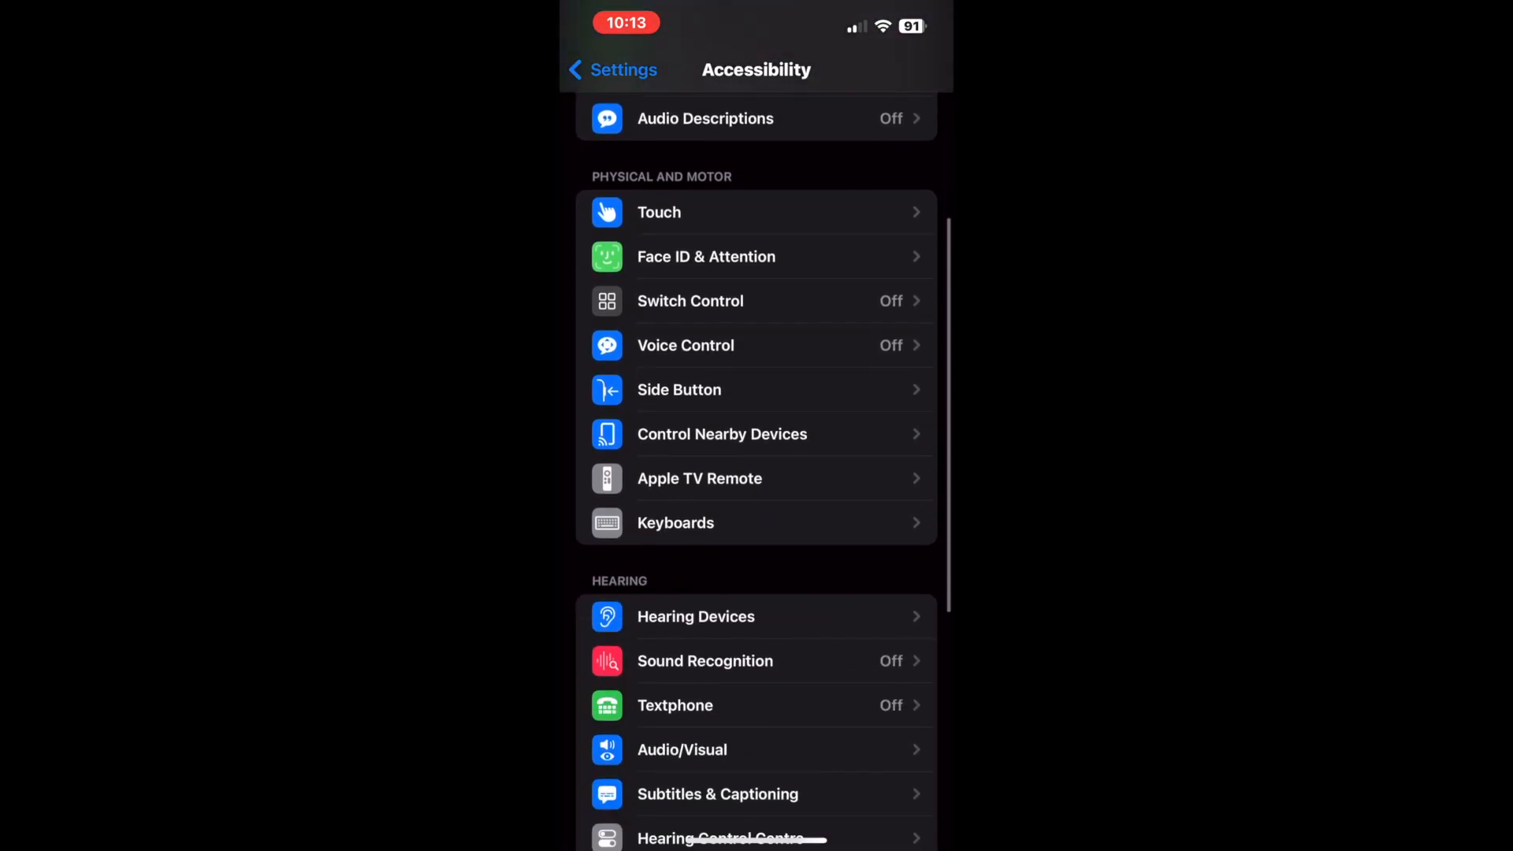
pyautogui.scroll(-3)
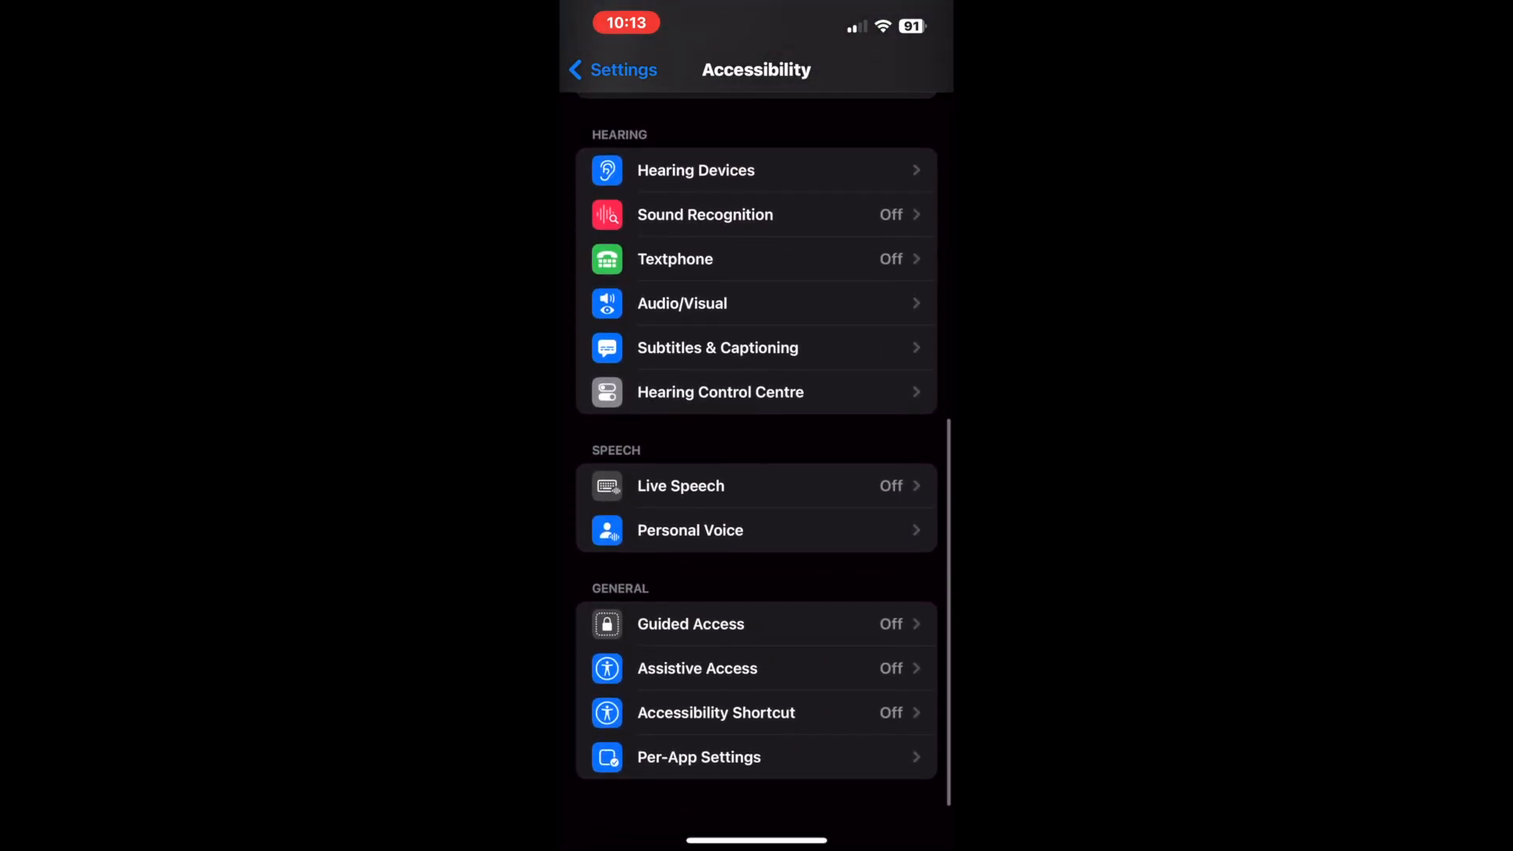
pyautogui.click(691, 529)
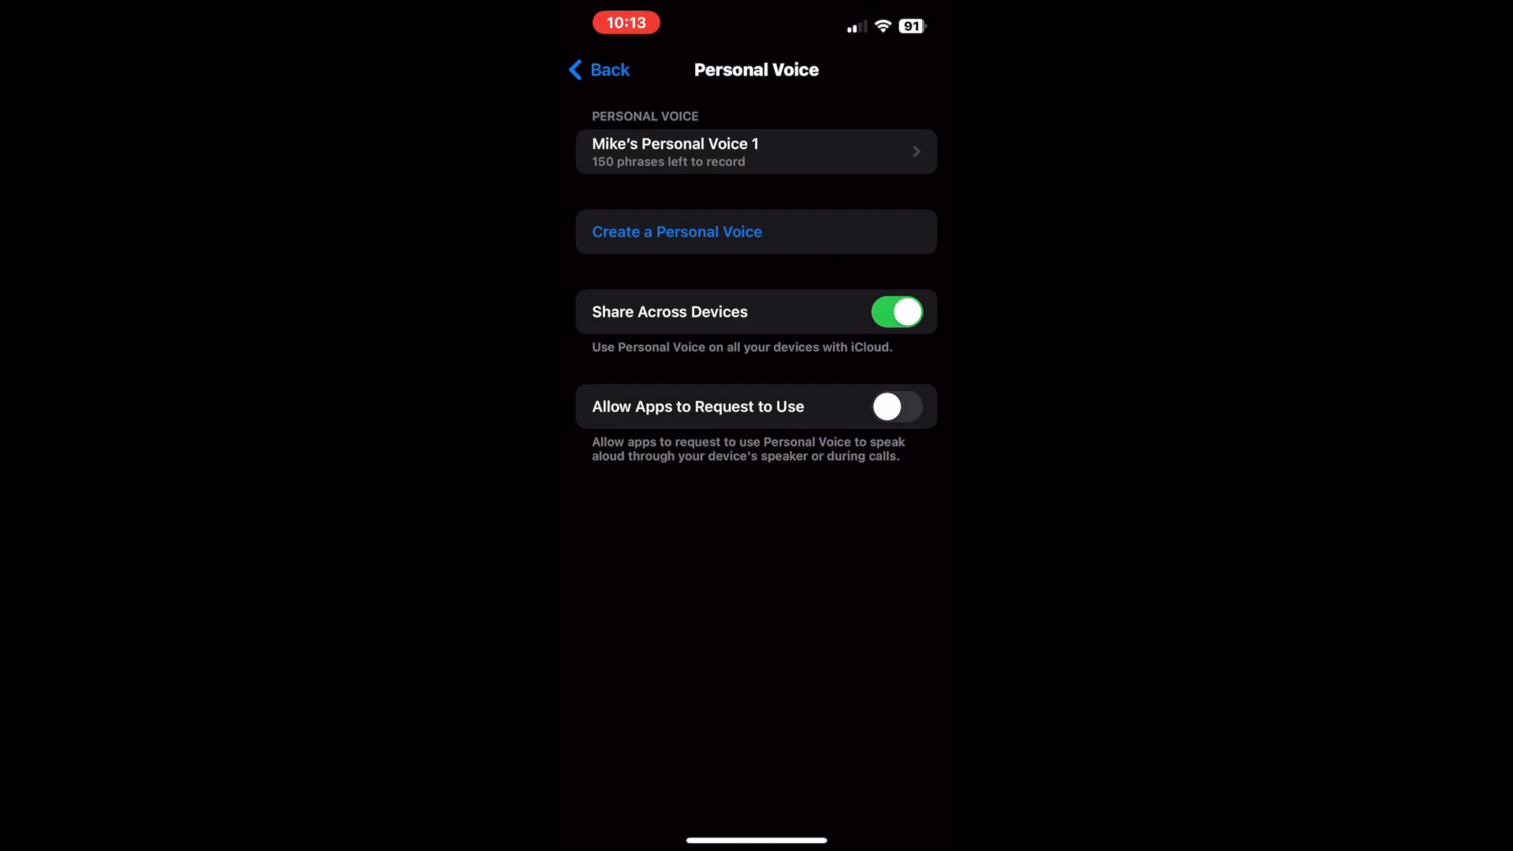
pyautogui.click(676, 232)
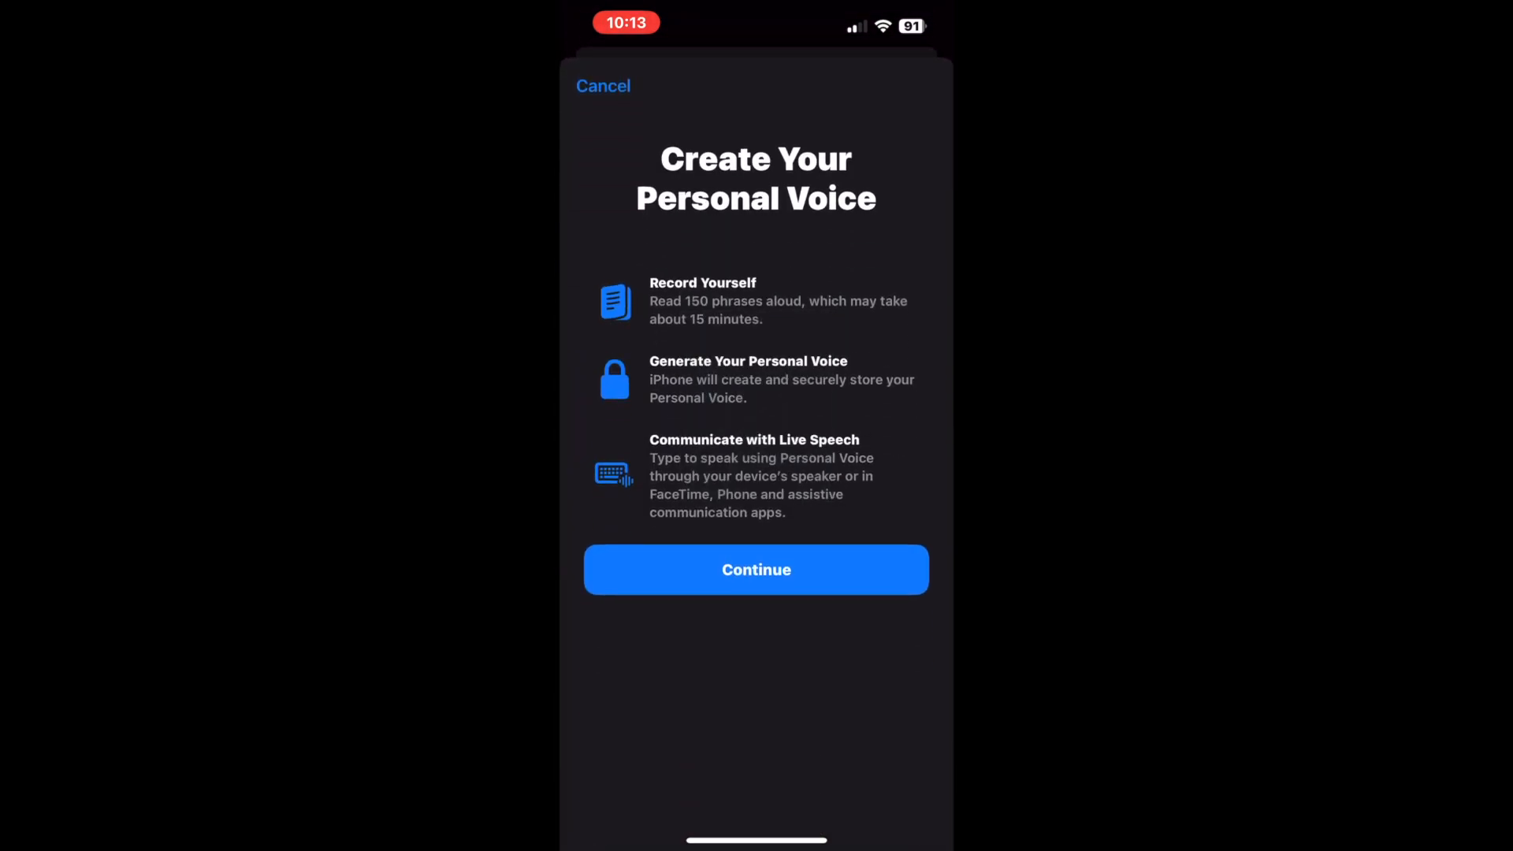
# Keep the suggested voice name, record the training phrases, and continue to voice preparation
pyautogui.click(756, 568)
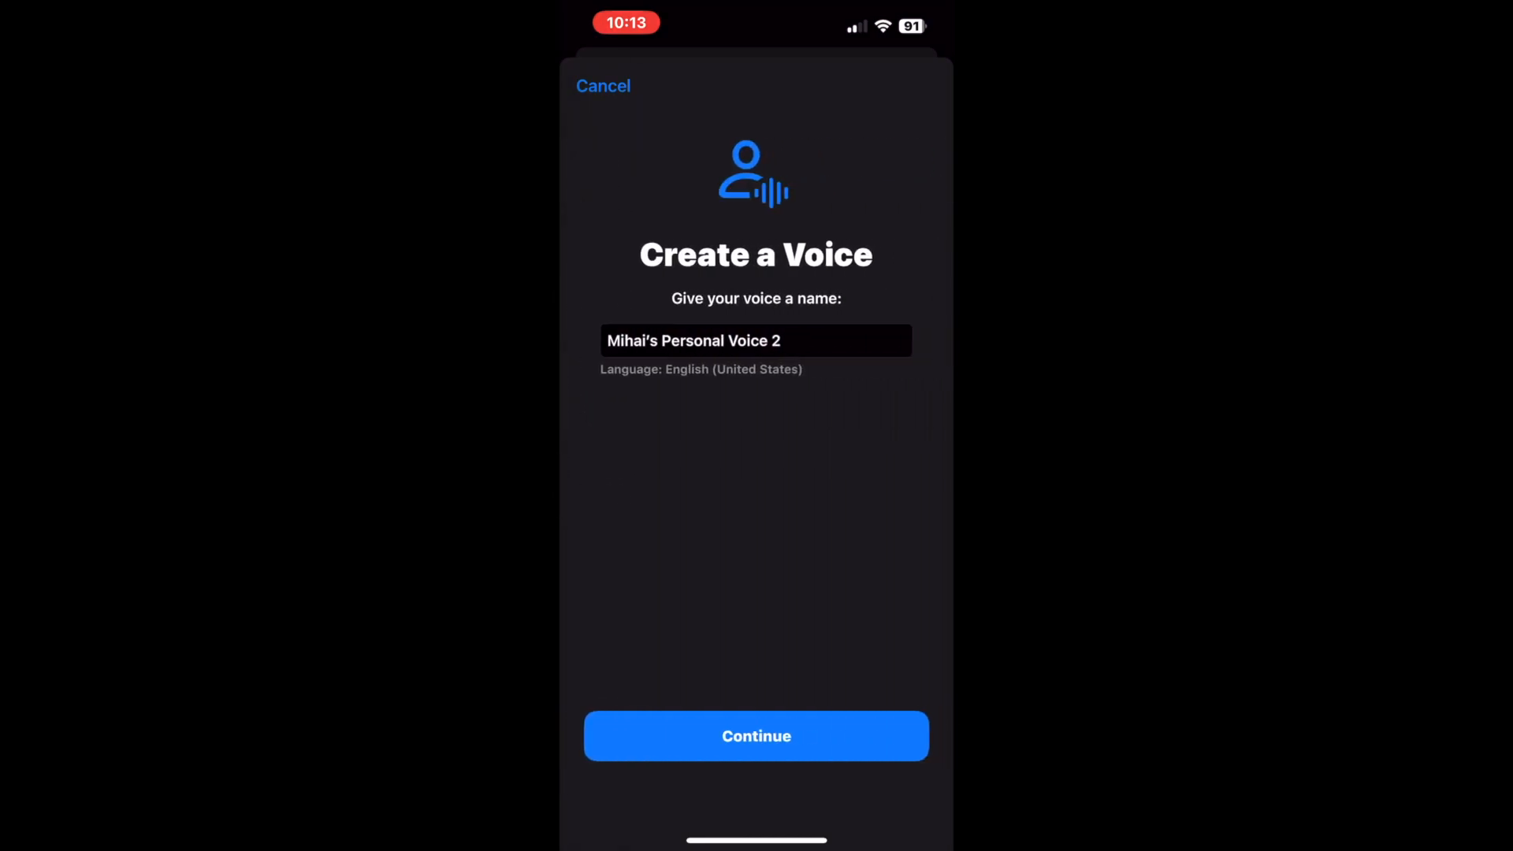
pyautogui.click(756, 735)
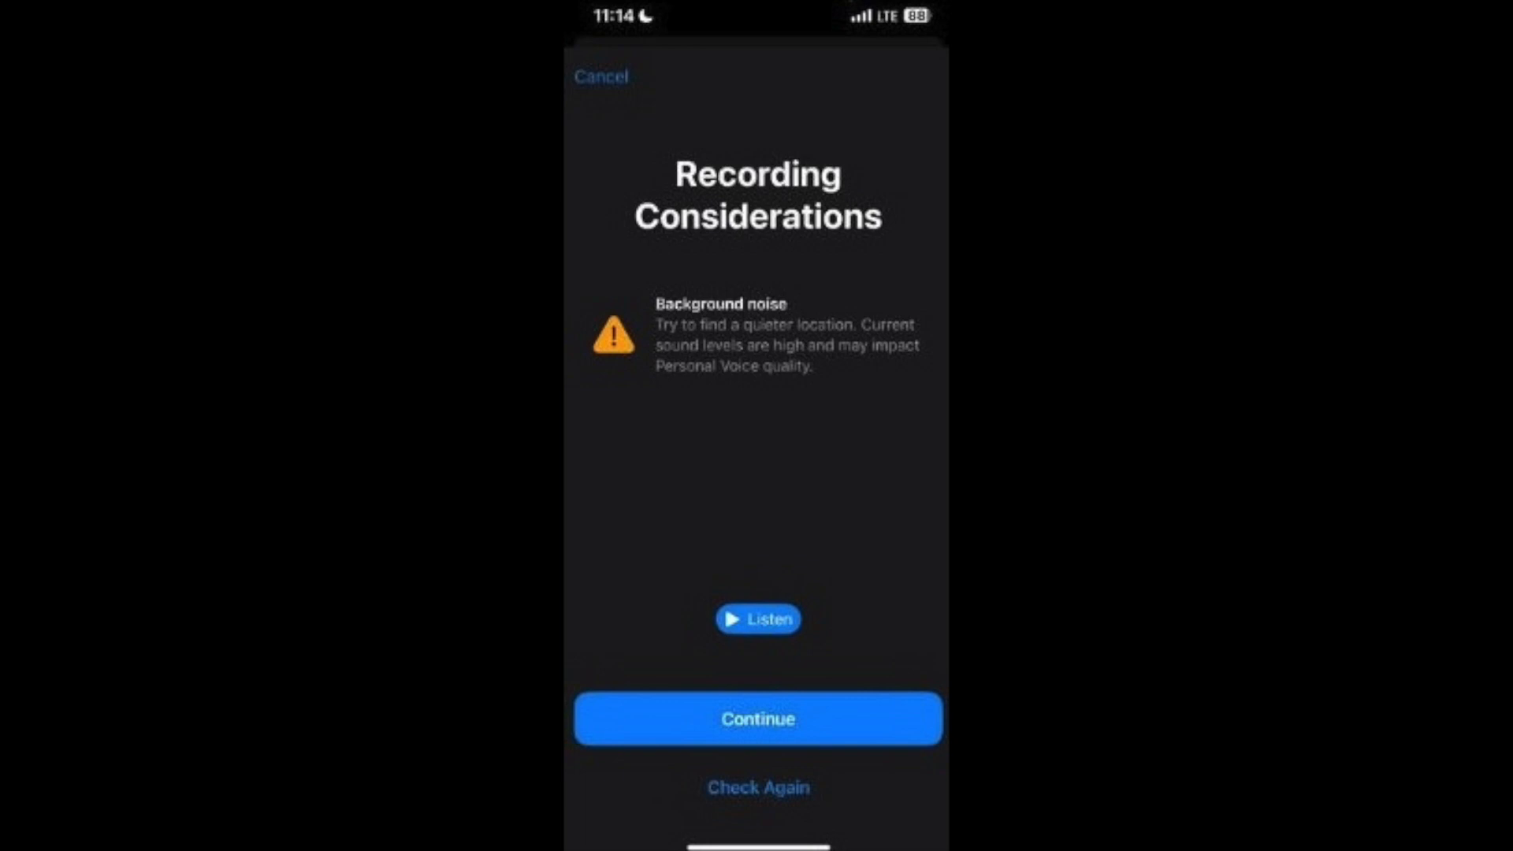
pyautogui.click(758, 719)
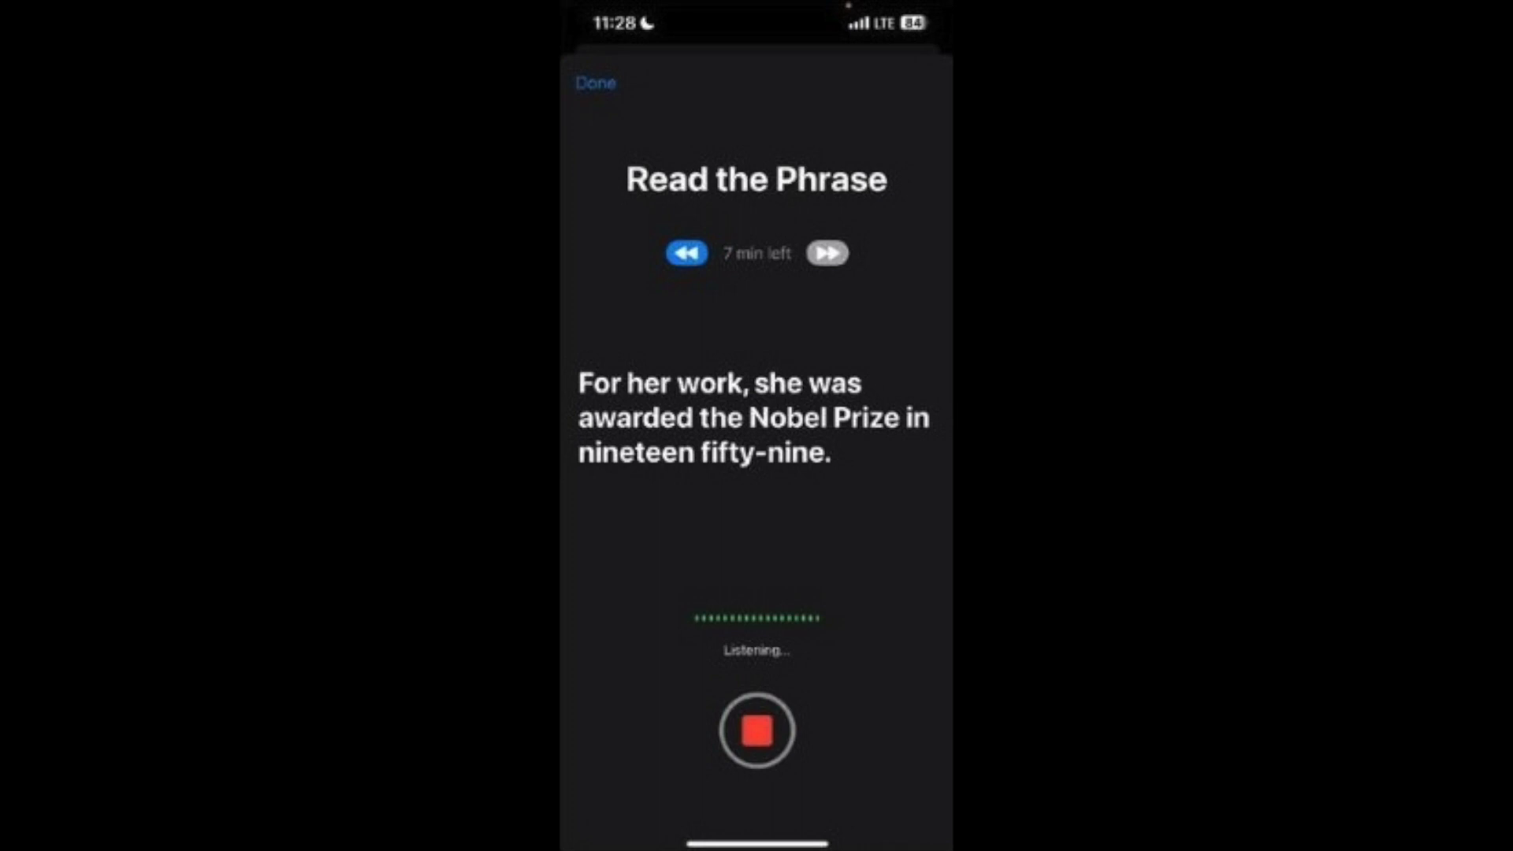
pyautogui.click(757, 730)
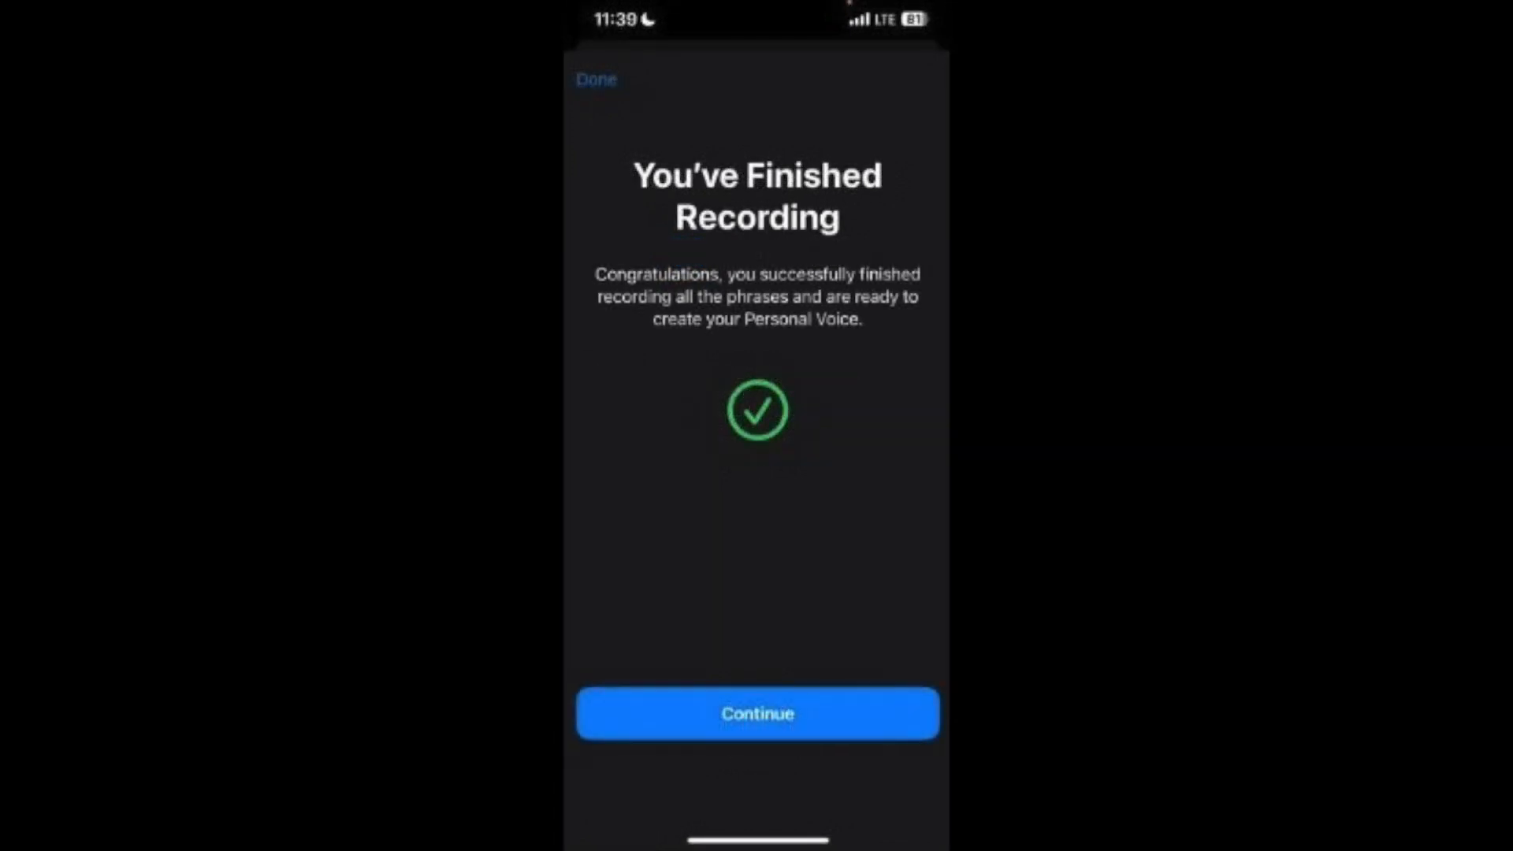
pyautogui.click(755, 713)
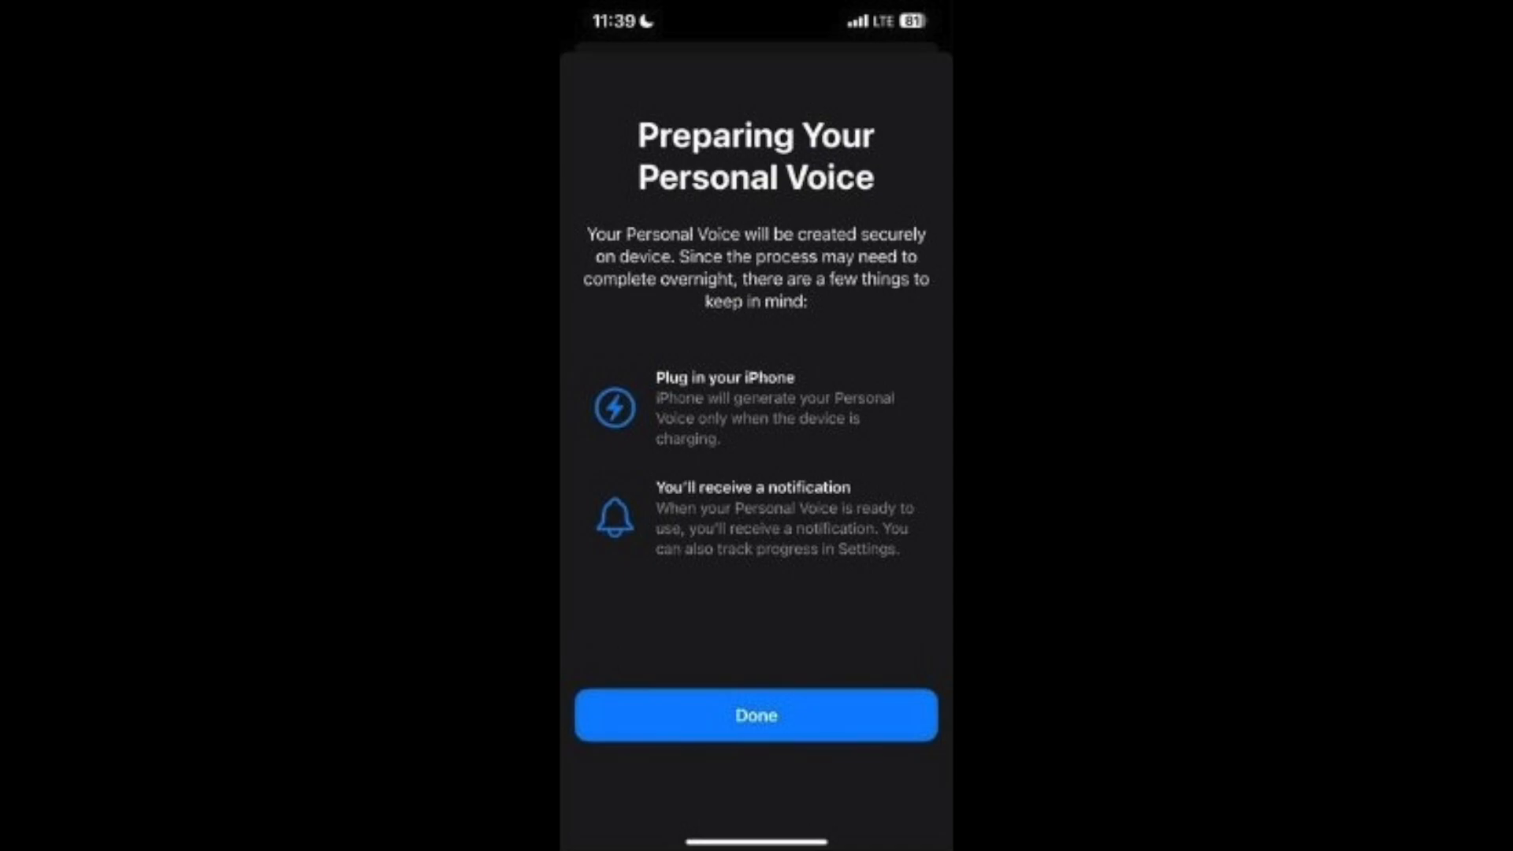
# Dismiss the Preparing Your Personal Voice notice with Done
pyautogui.click(756, 714)
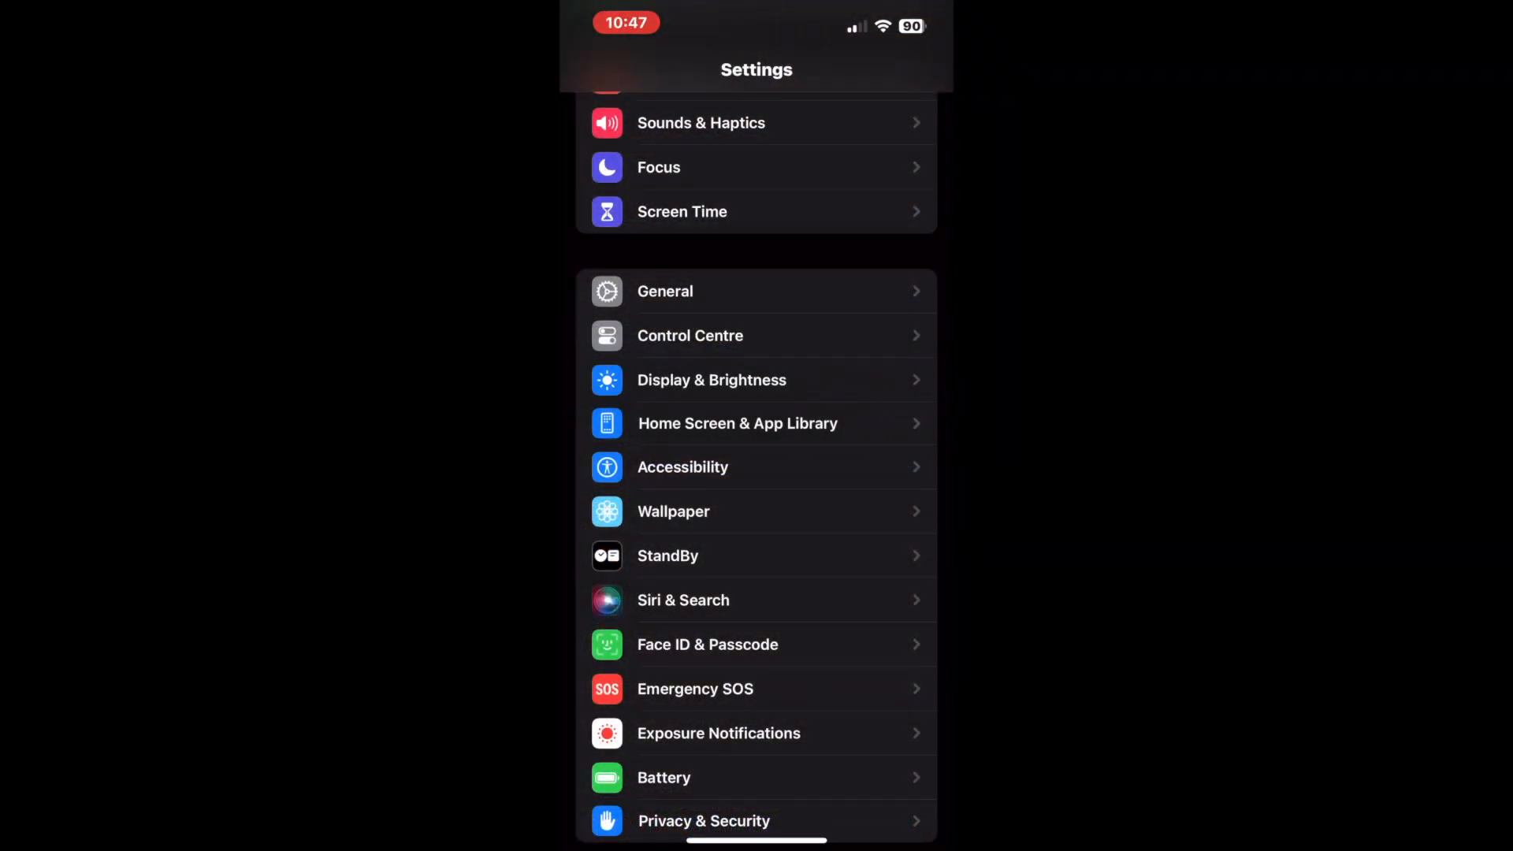
# Switch Live Speech on under Accessibility and begin adding a favourite phrase
pyautogui.click(682, 467)
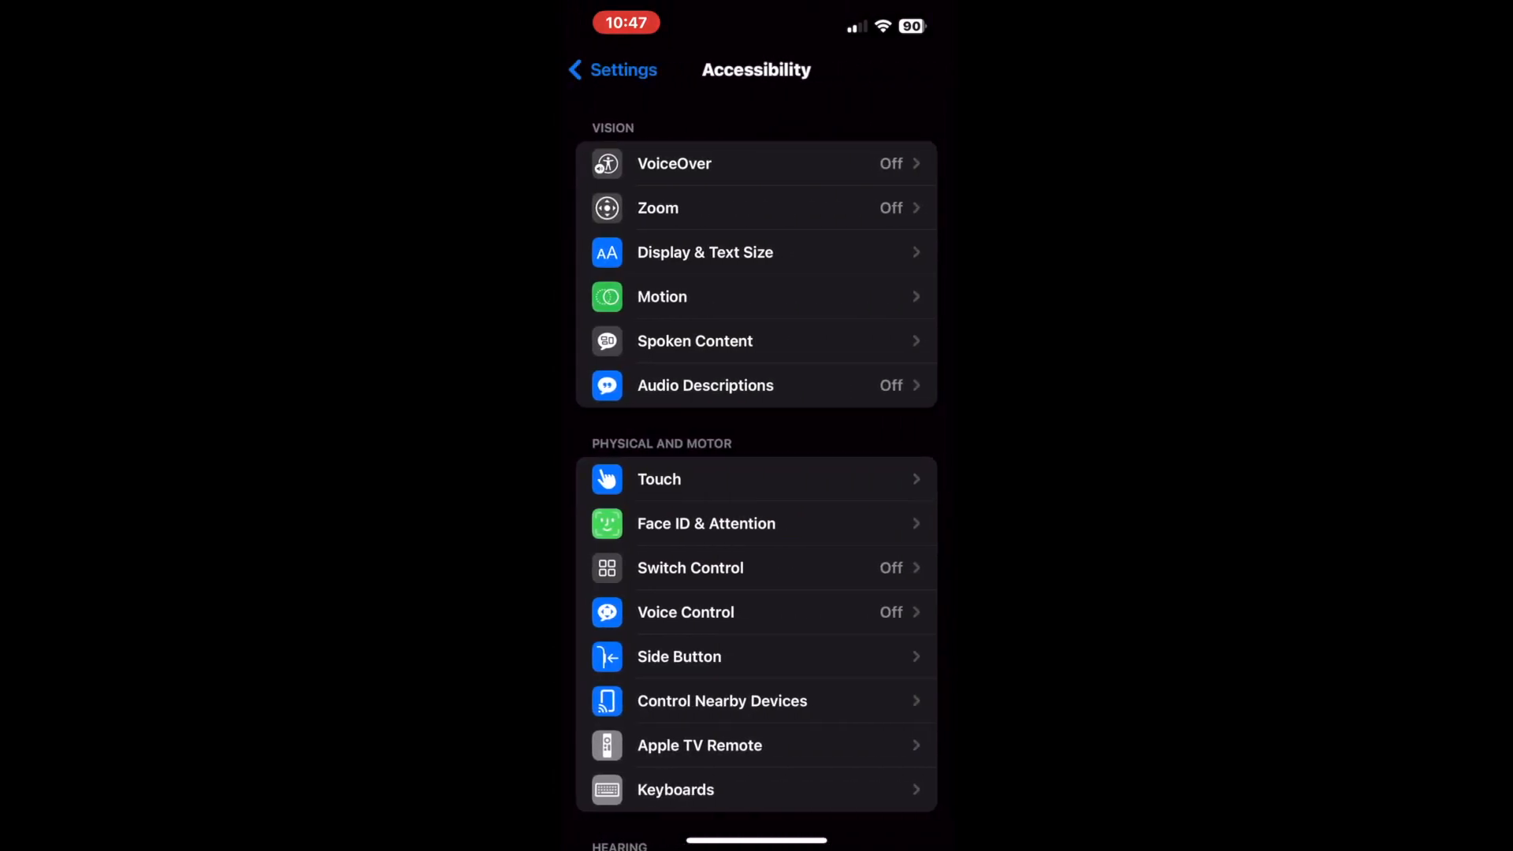
pyautogui.scroll(-3)
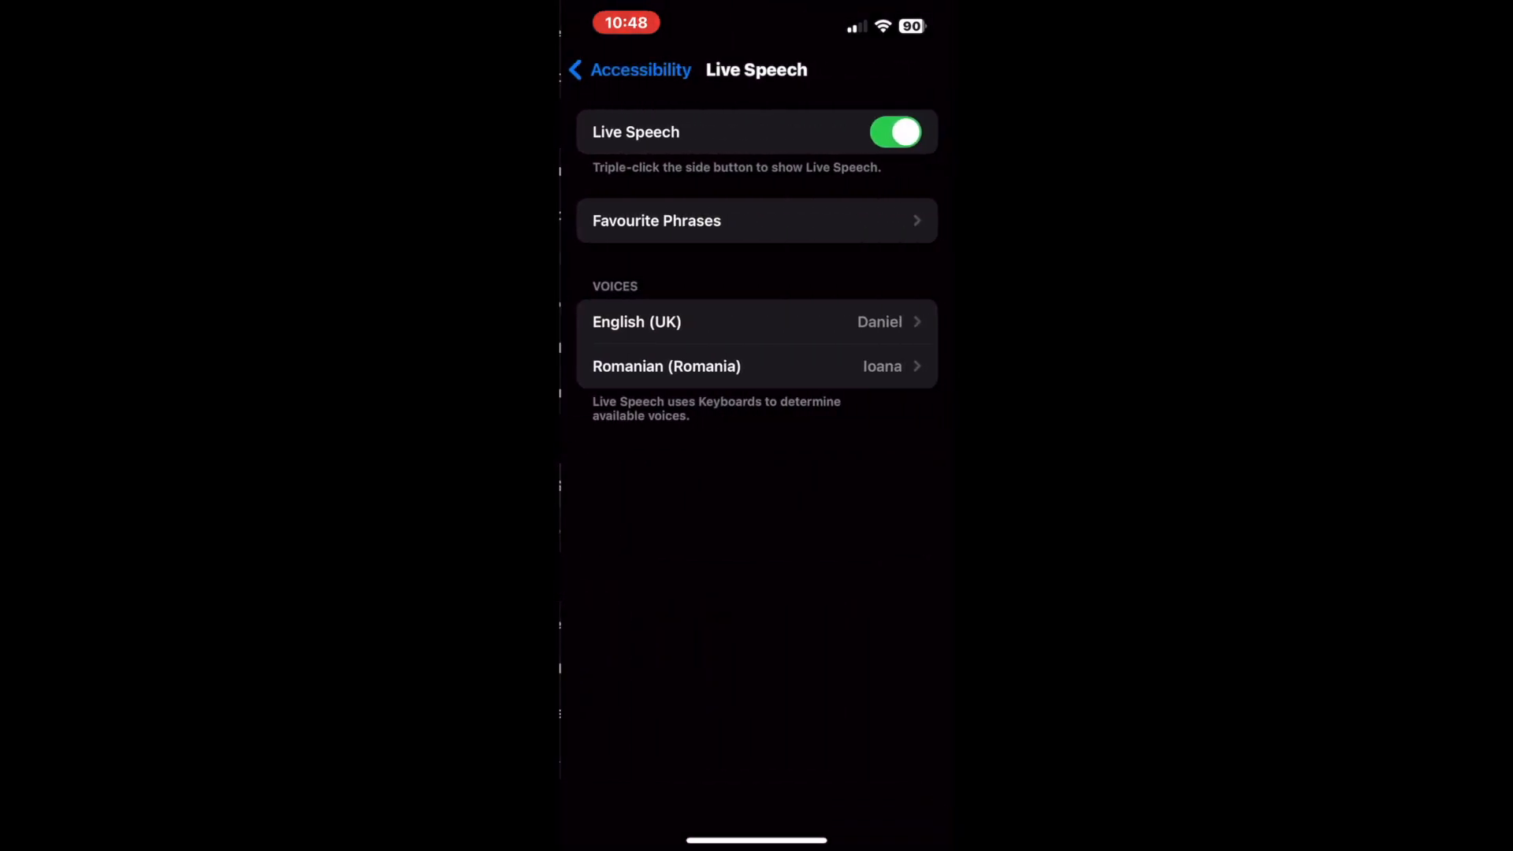
pyautogui.click(894, 132)
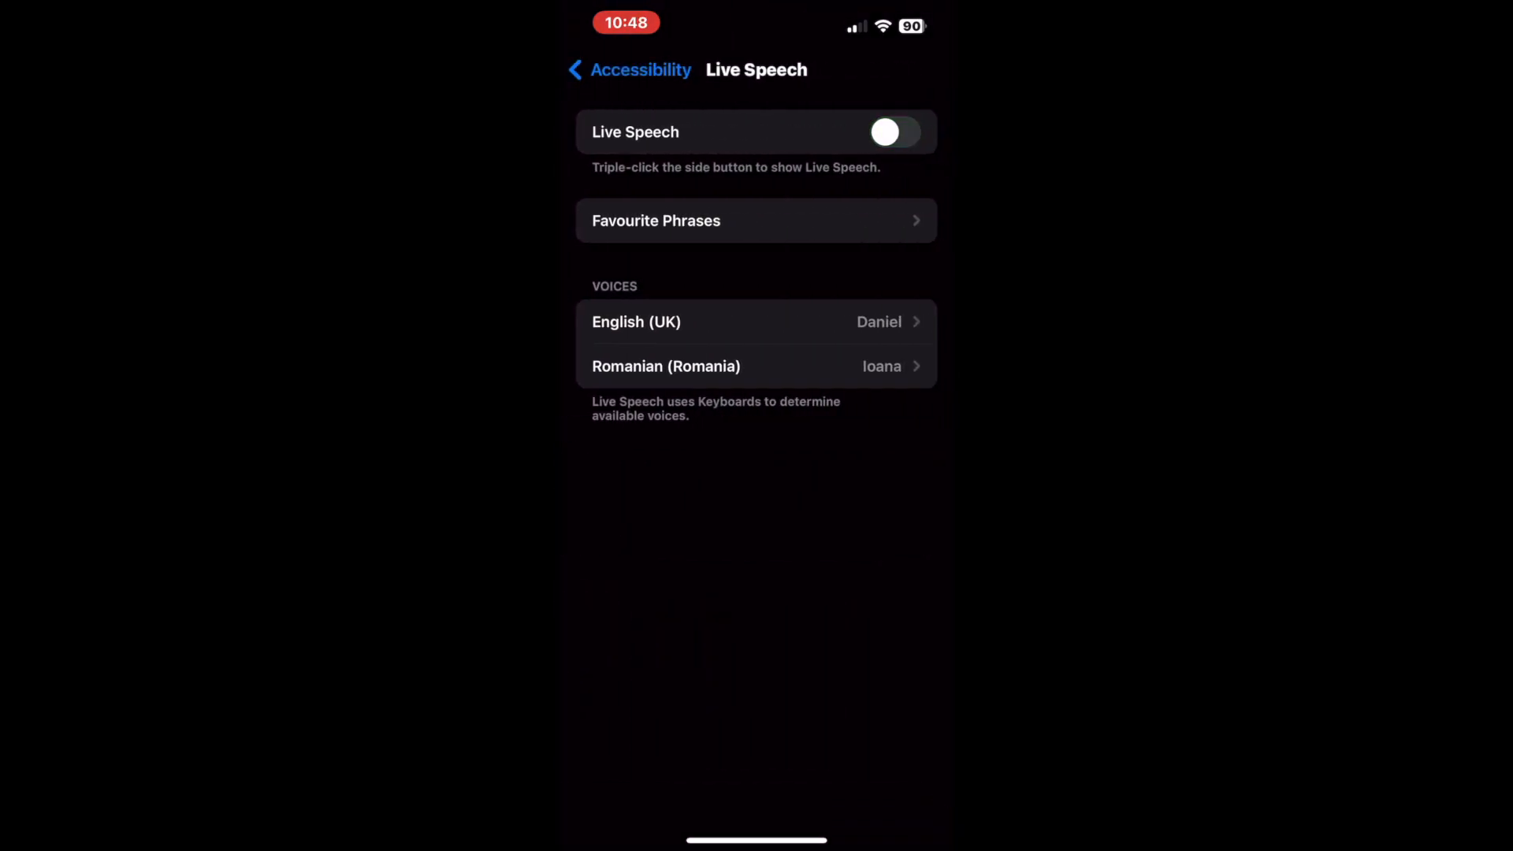
pyautogui.click(893, 132)
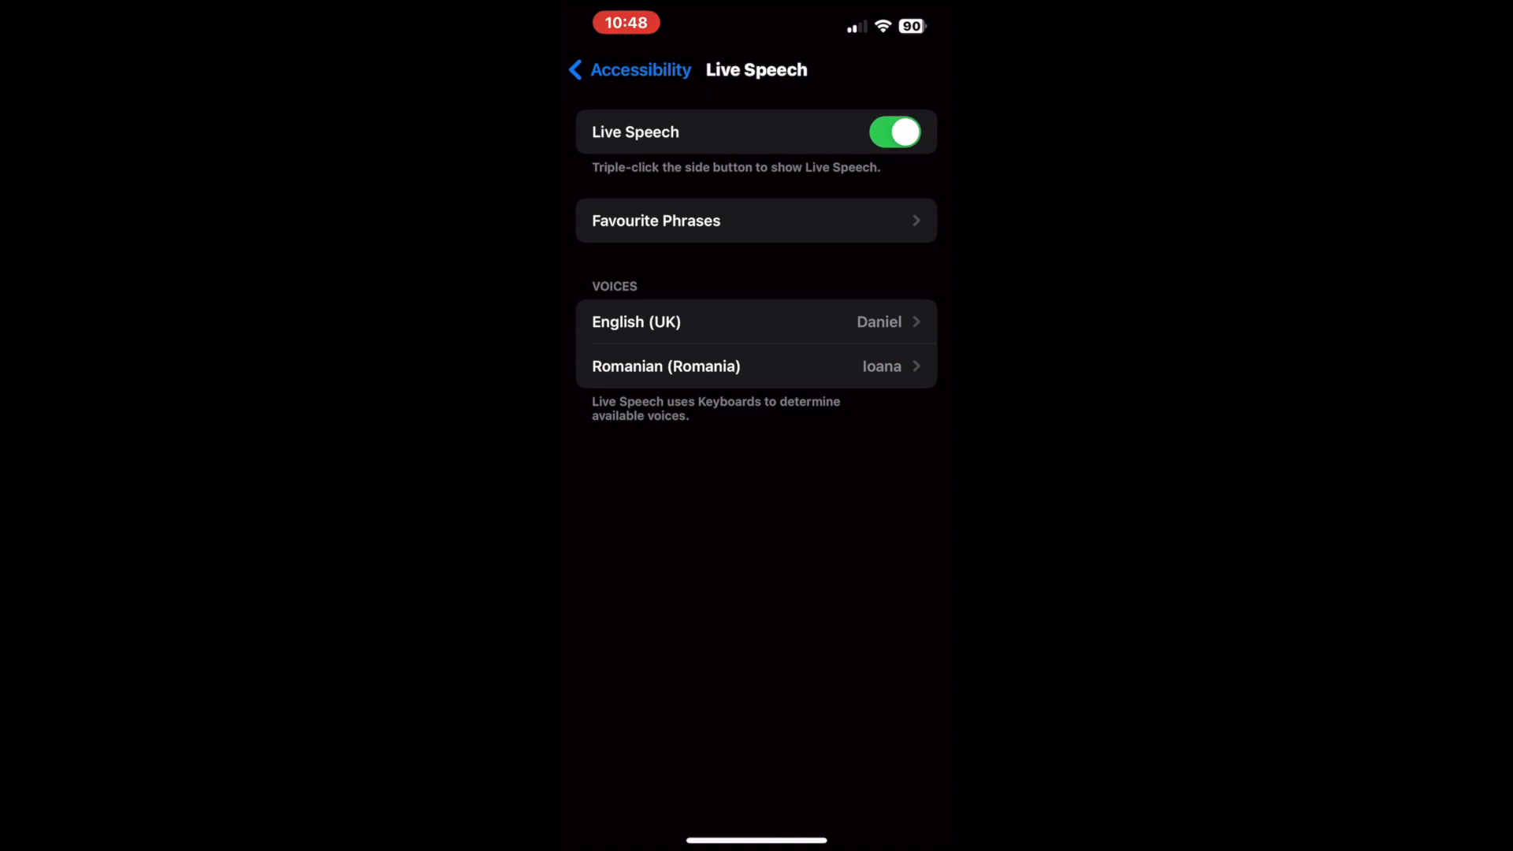
pyautogui.click(755, 220)
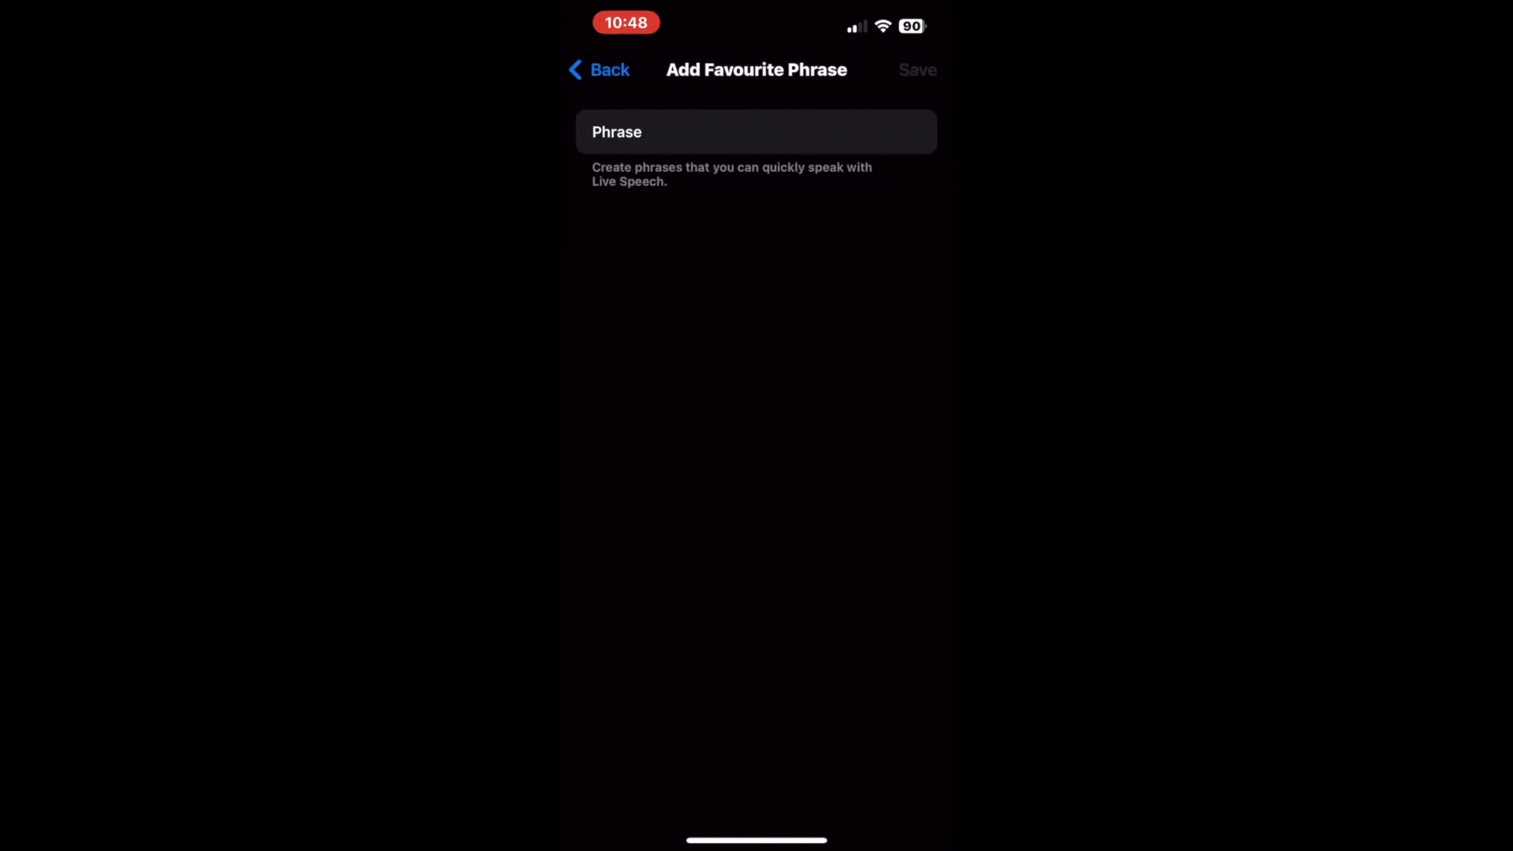
# Enter 'Hi guys' as the new Live Speech favourite phrase
pyautogui.write('Hi')
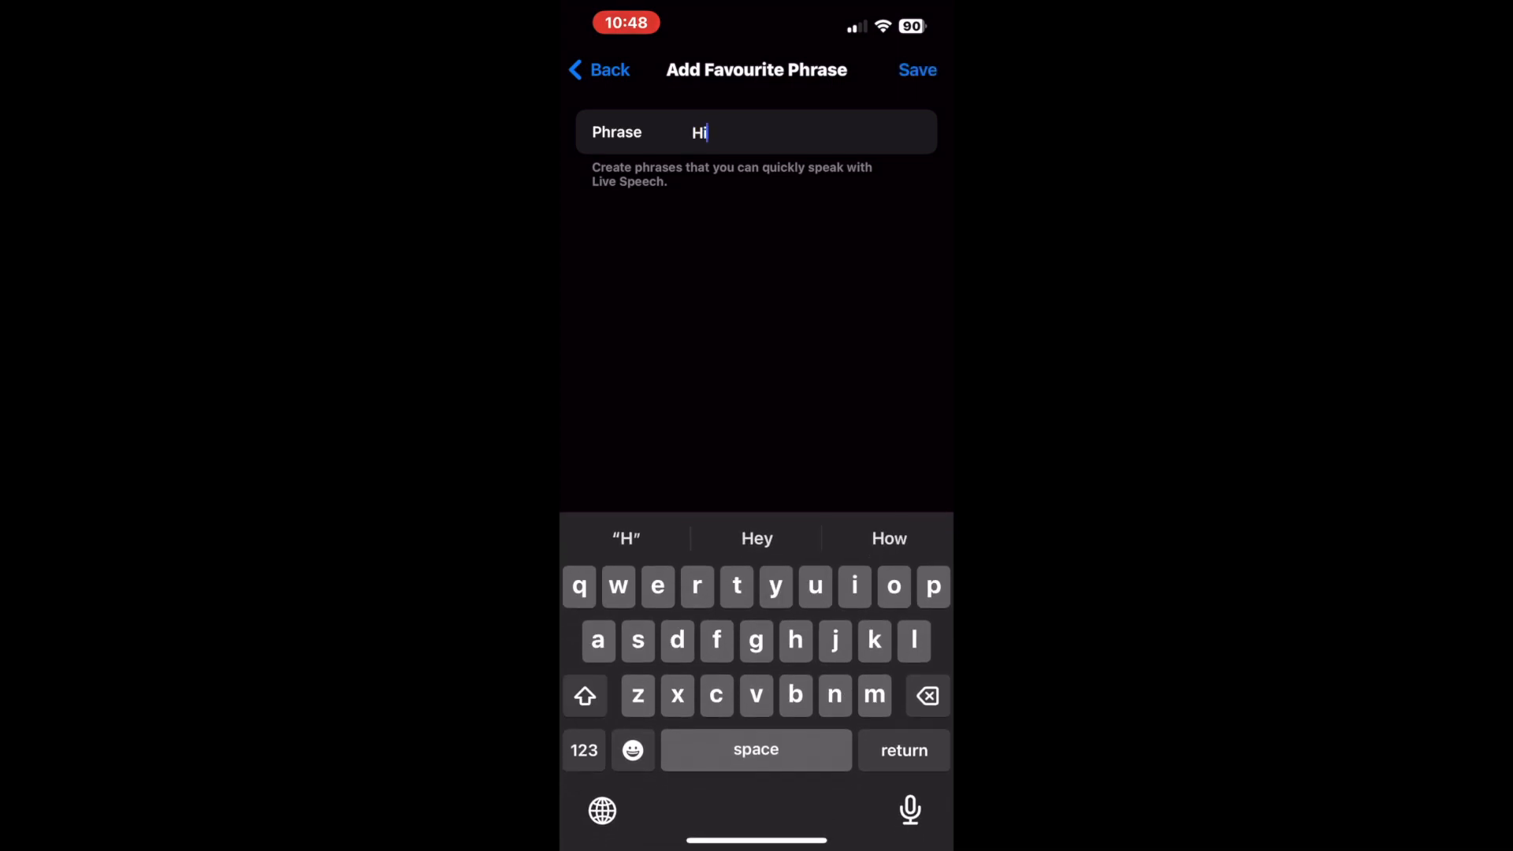
pyautogui.write('guys')
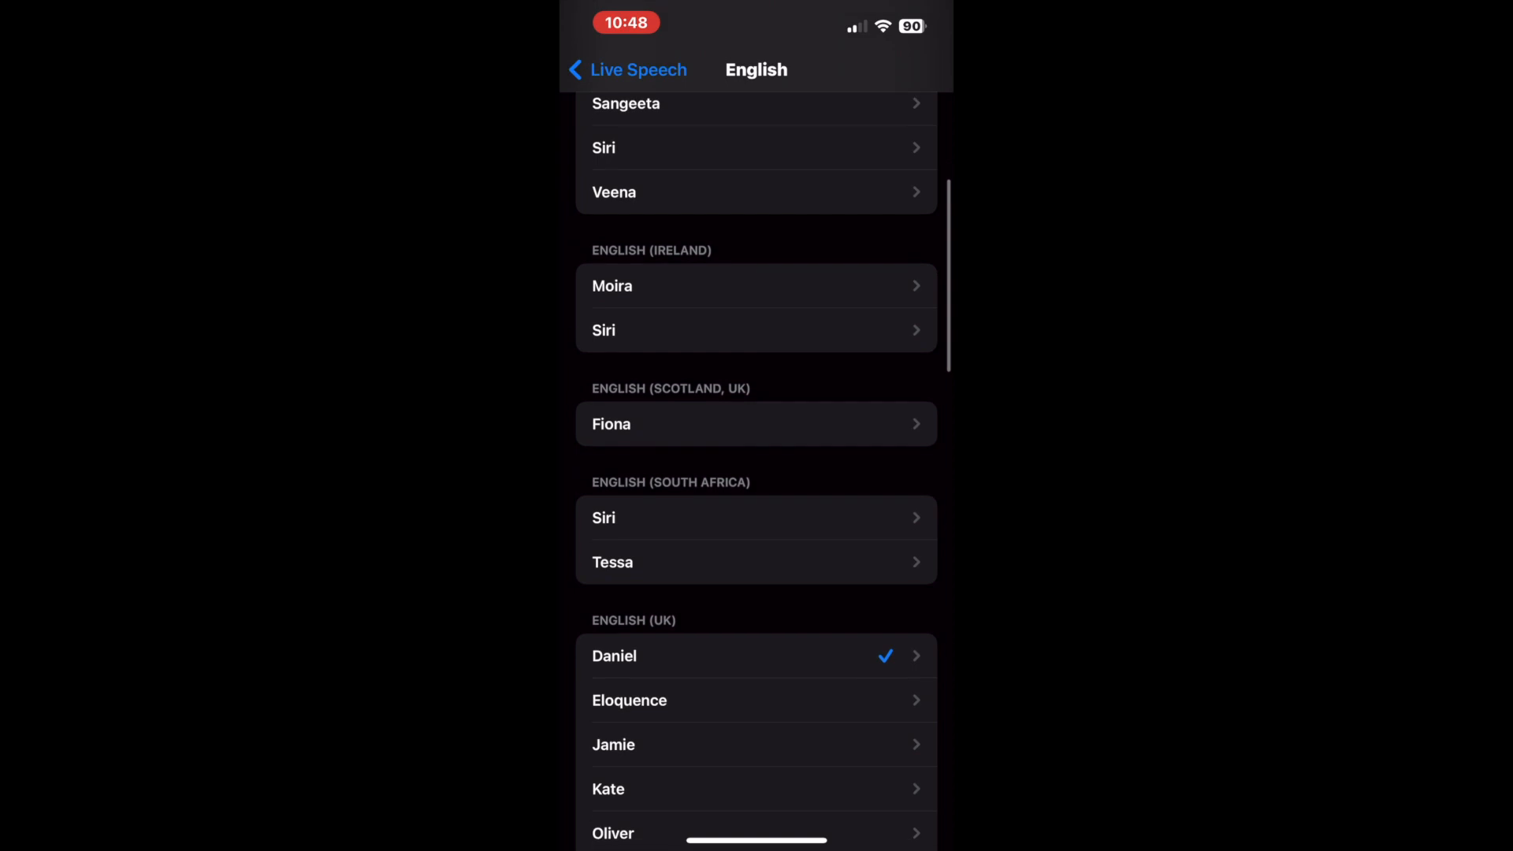
# Confirm Daniel as the English (UK) voice used by Live Speech
pyautogui.scroll(3)
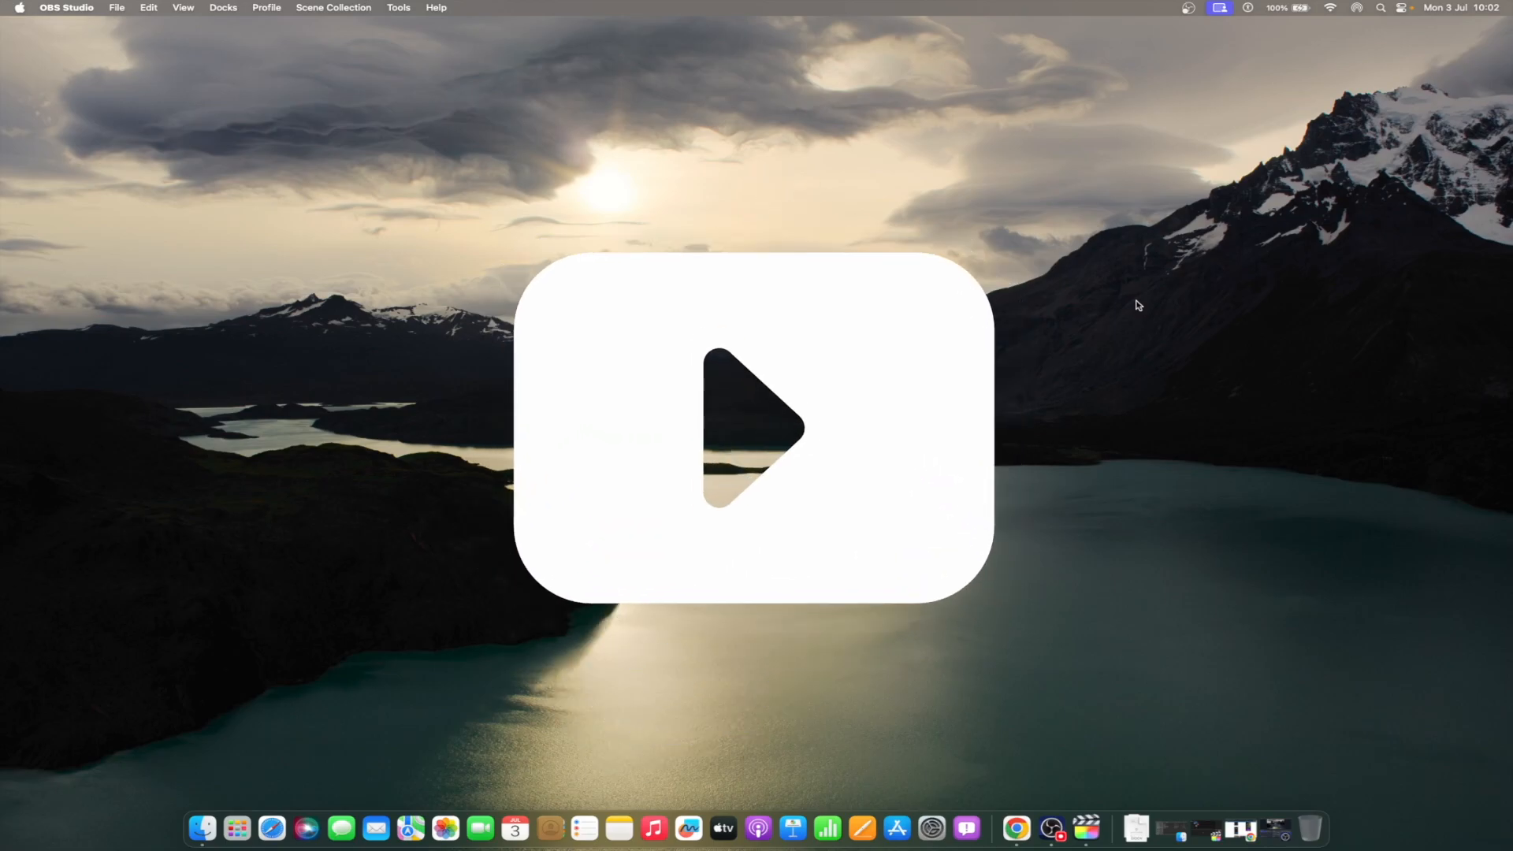
pyautogui.click(755, 426)
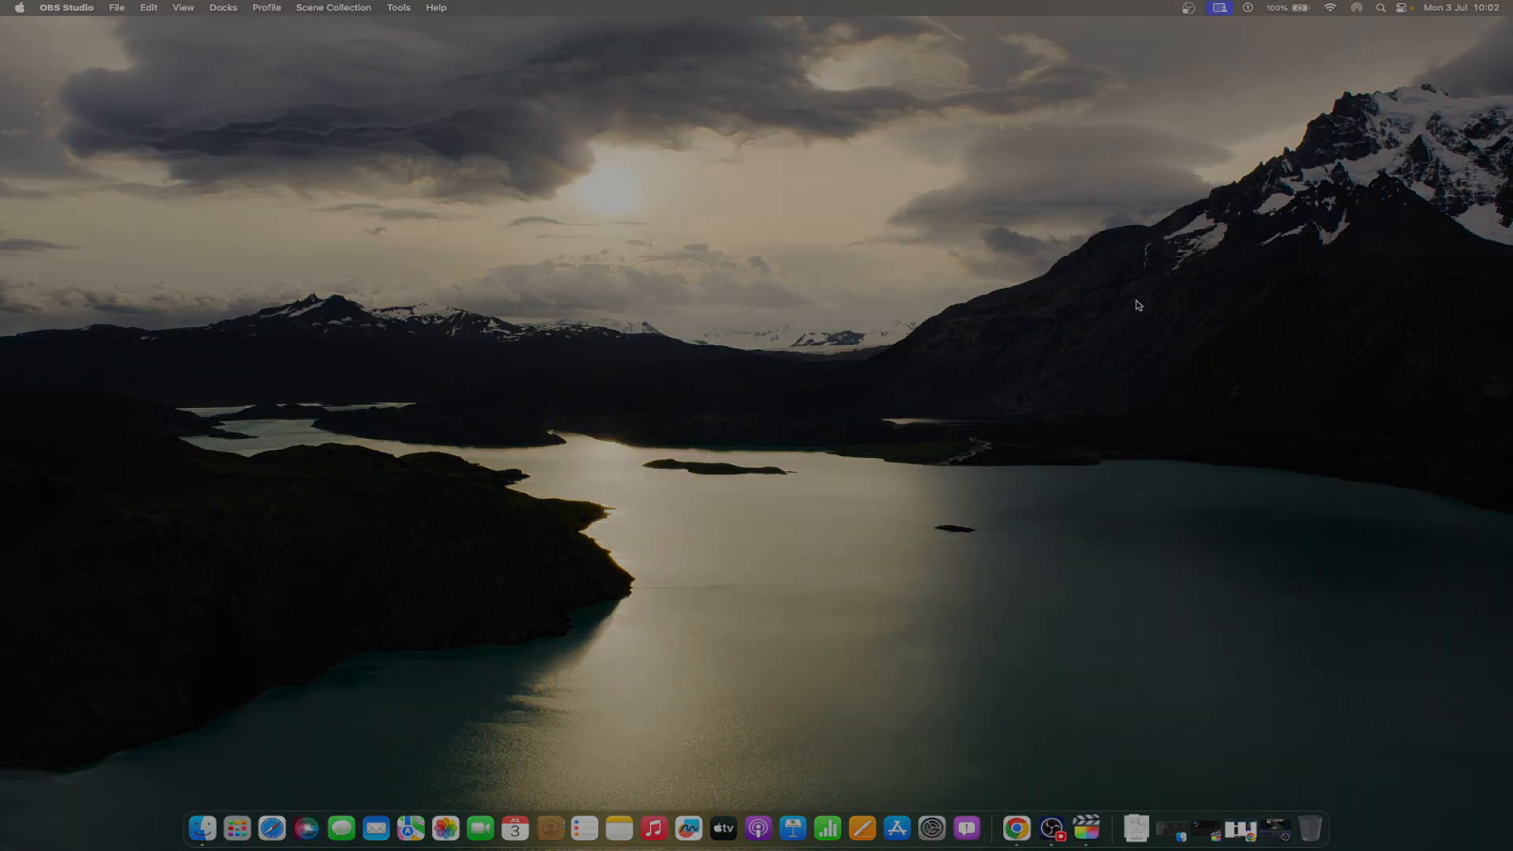